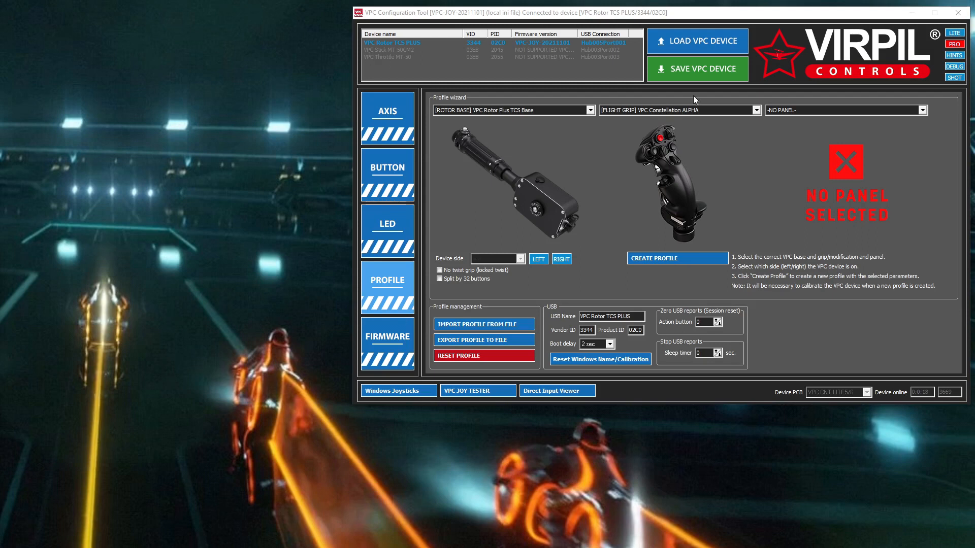
mouse_move(549, 85)
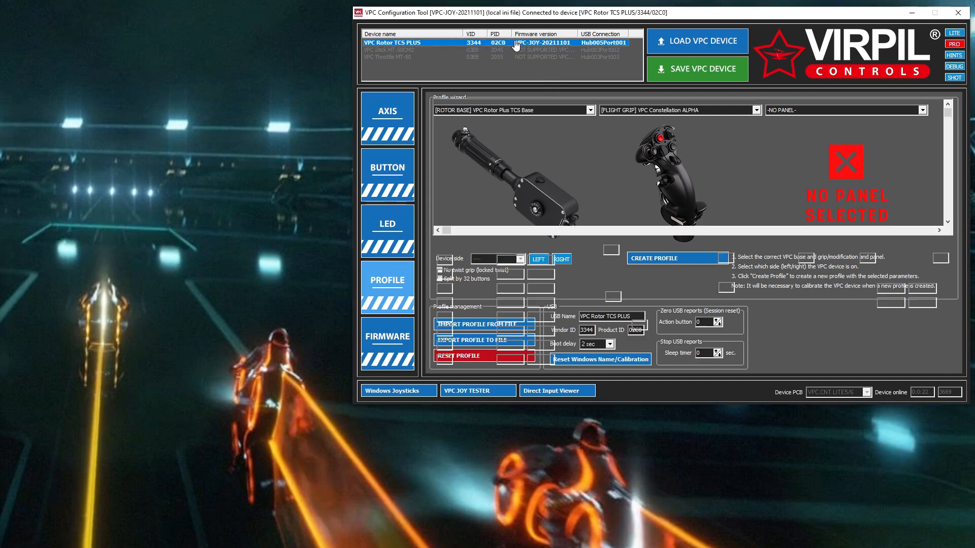
Load the VPC Rotor TCS PLUS settings and show its six-axis table.
click(387, 112)
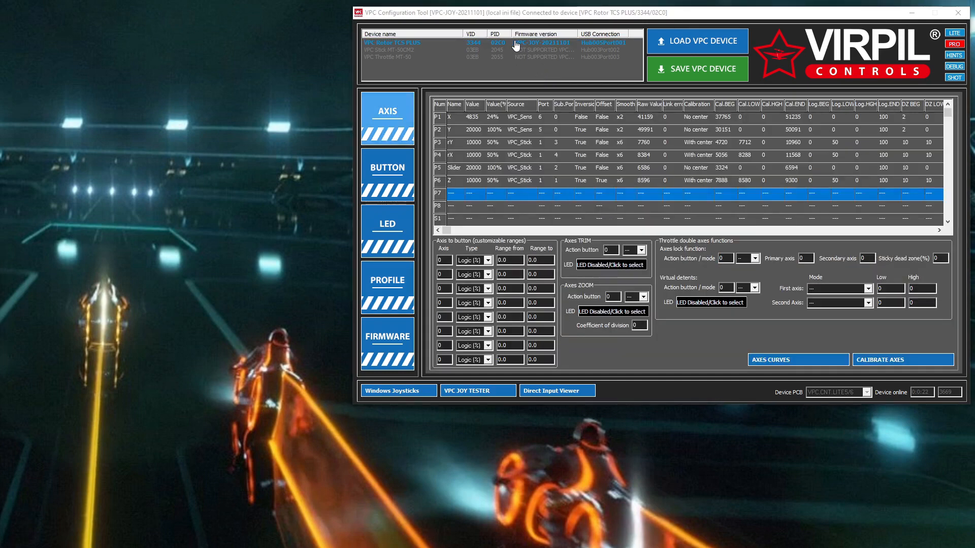
click(410, 42)
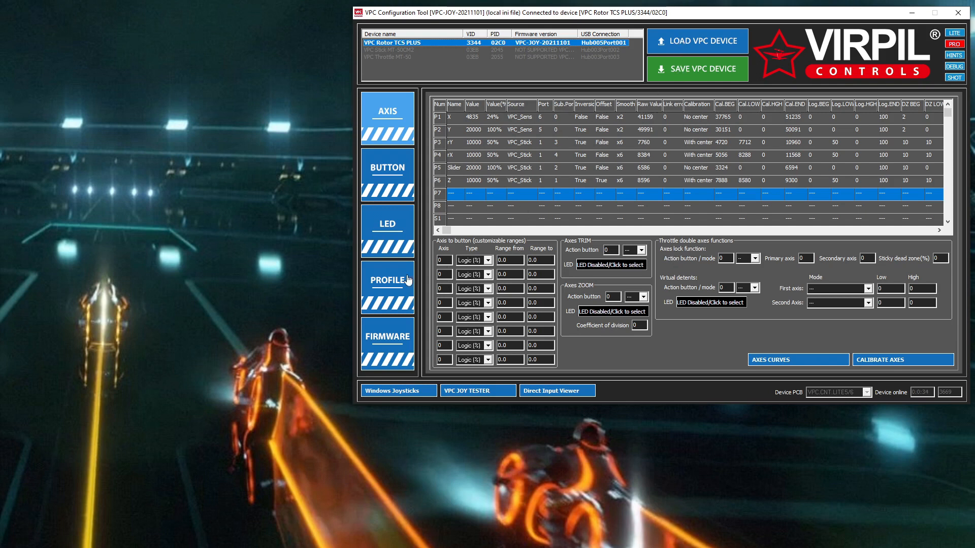
Show the Rotor TCS Plus profile with the Constellation ALPHA grip and no panel.
click(387, 280)
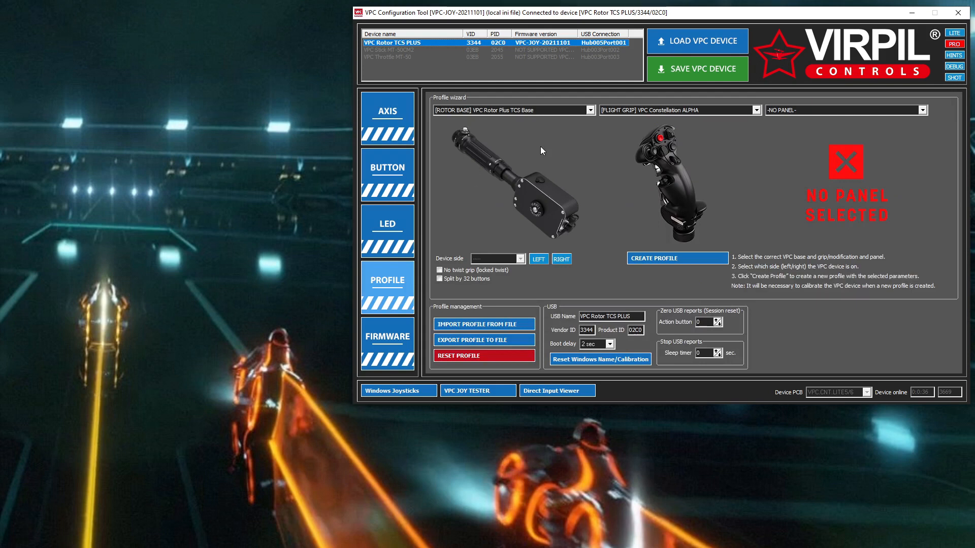
mouse_move(488, 158)
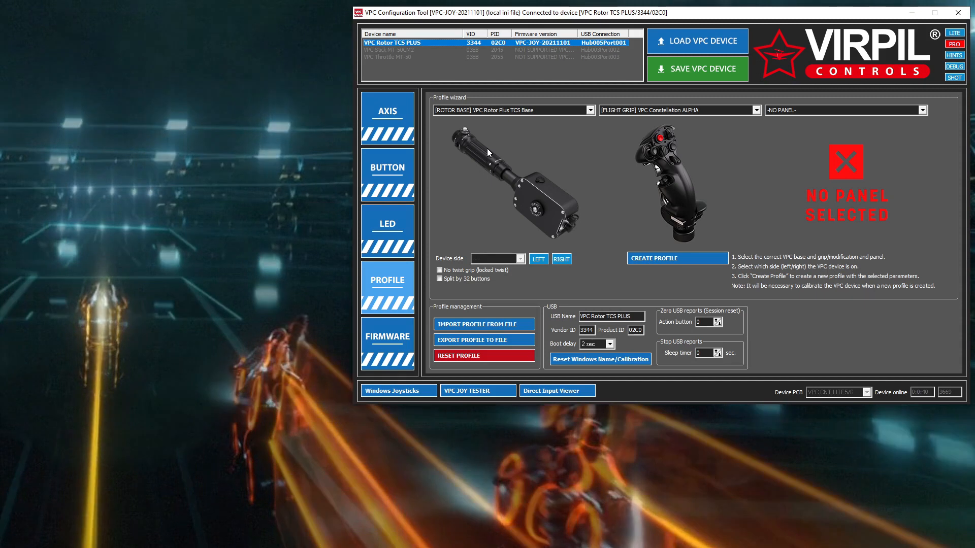
mouse_move(543, 190)
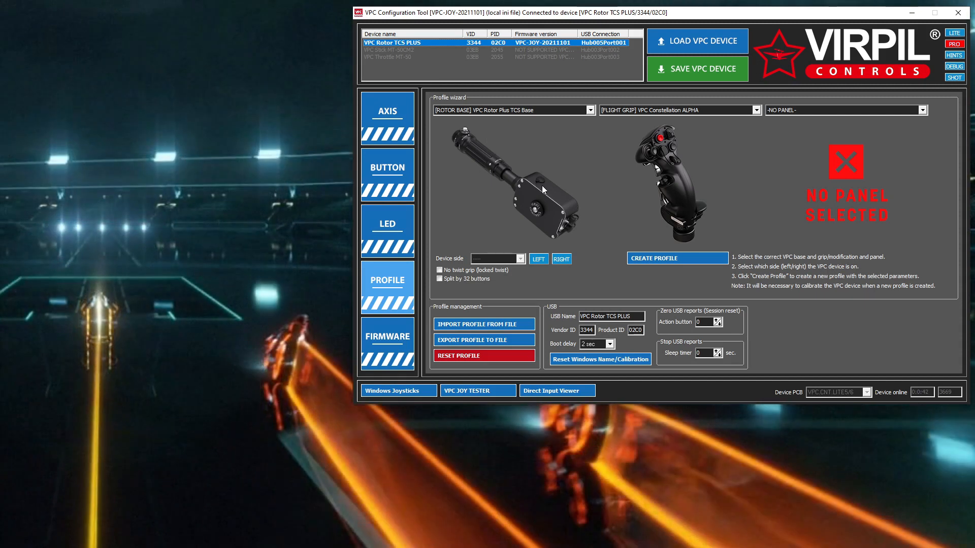
mouse_move(627, 174)
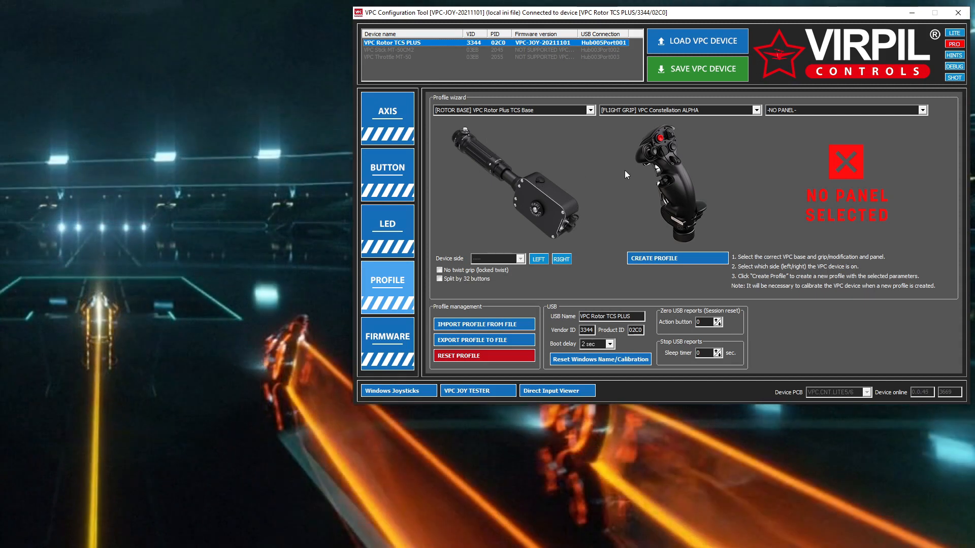
mouse_move(675, 168)
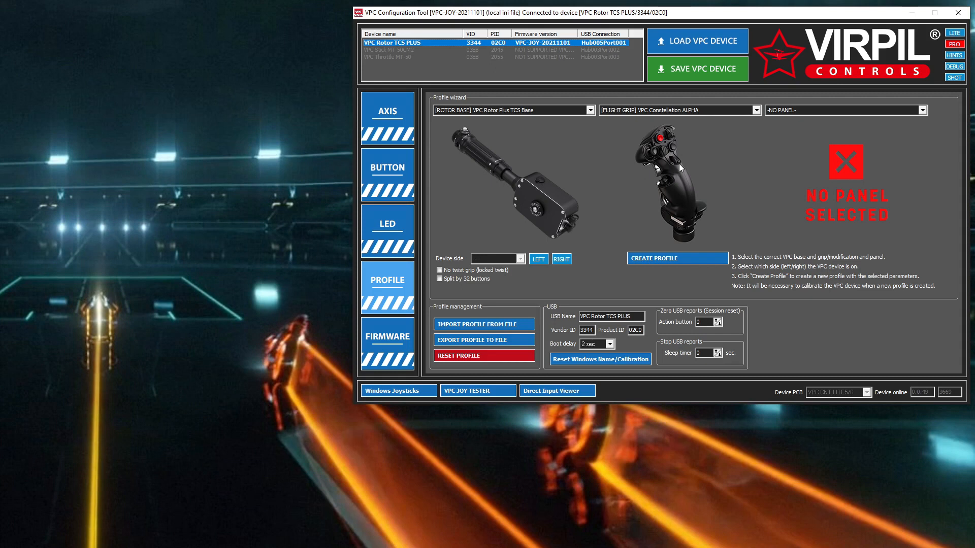
mouse_move(682, 164)
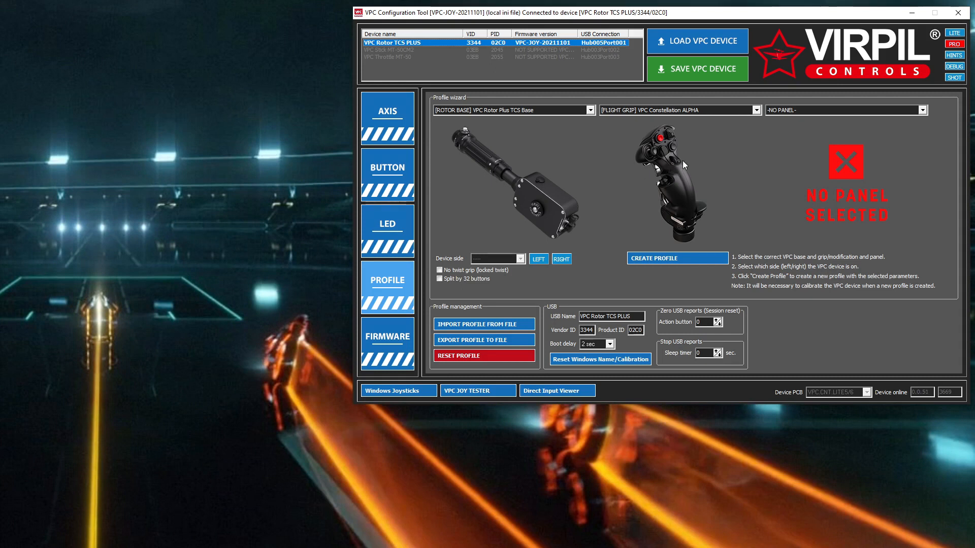
mouse_move(678, 159)
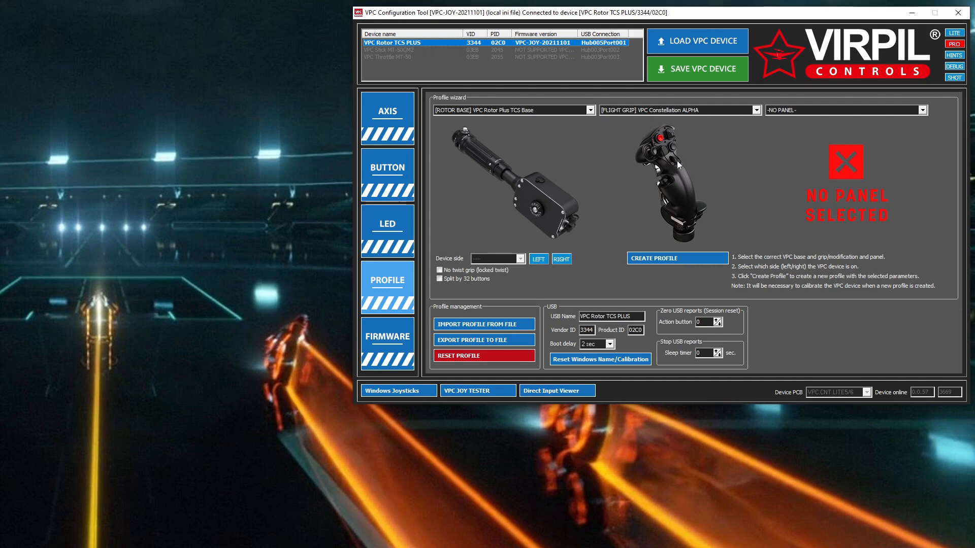
mouse_move(657, 156)
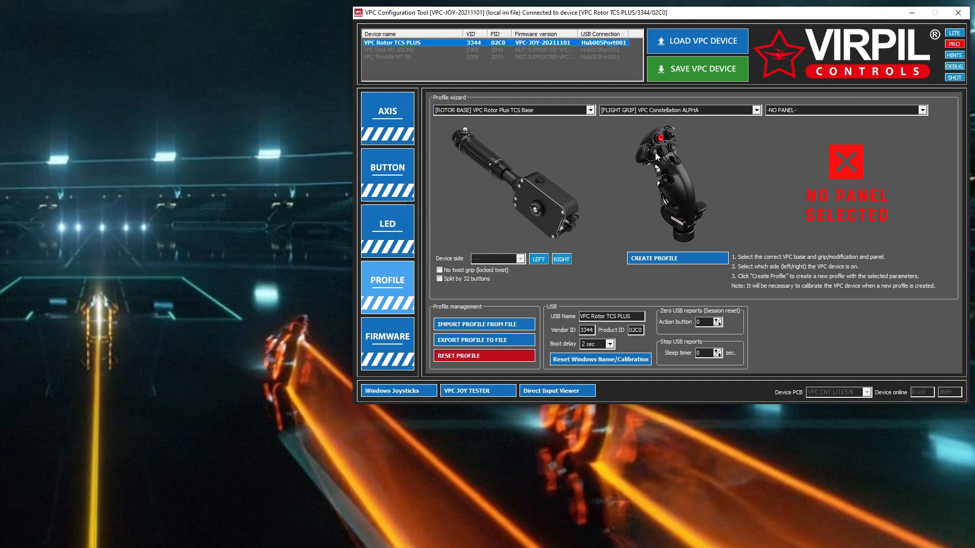
mouse_move(675, 161)
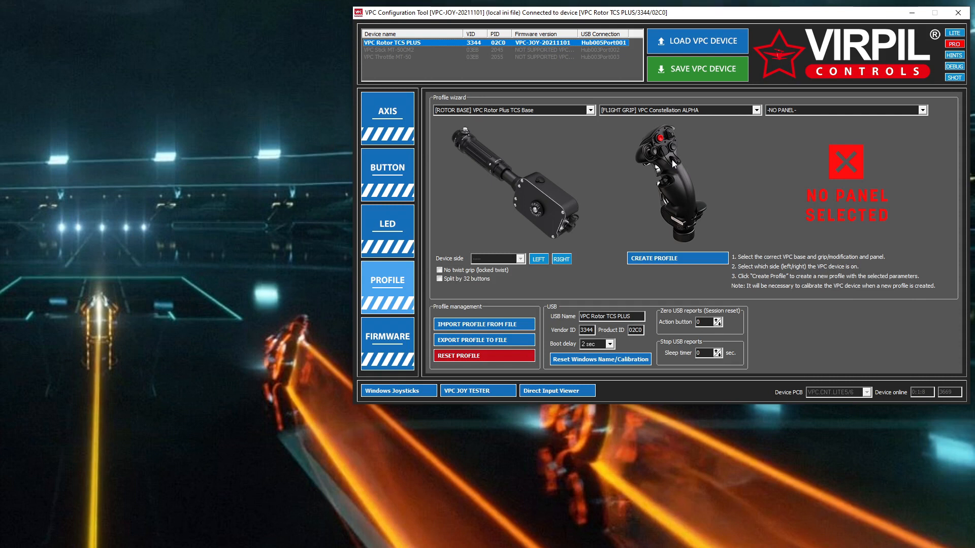
mouse_move(388, 174)
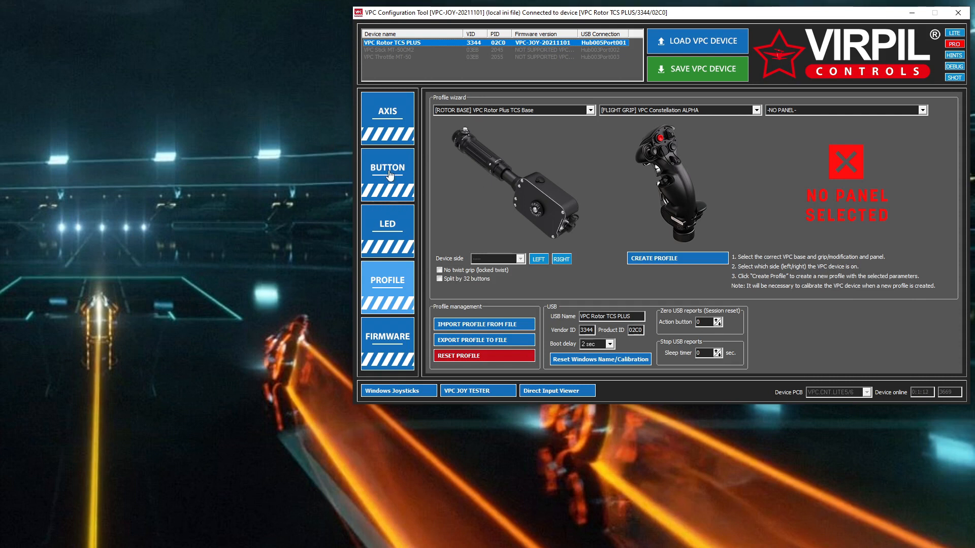
Show the Constellation ALPHA grip's button setup with live physical button states.
click(387, 168)
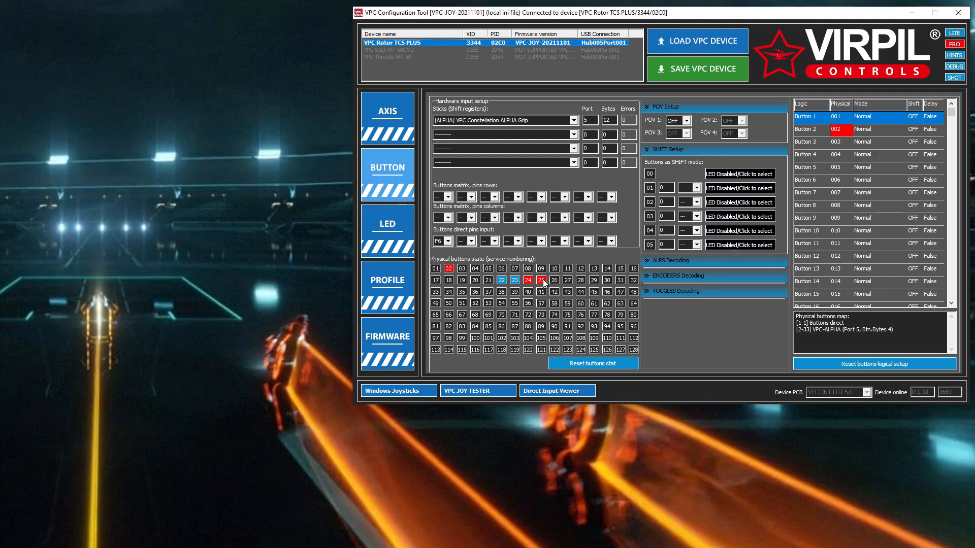
mouse_move(387, 117)
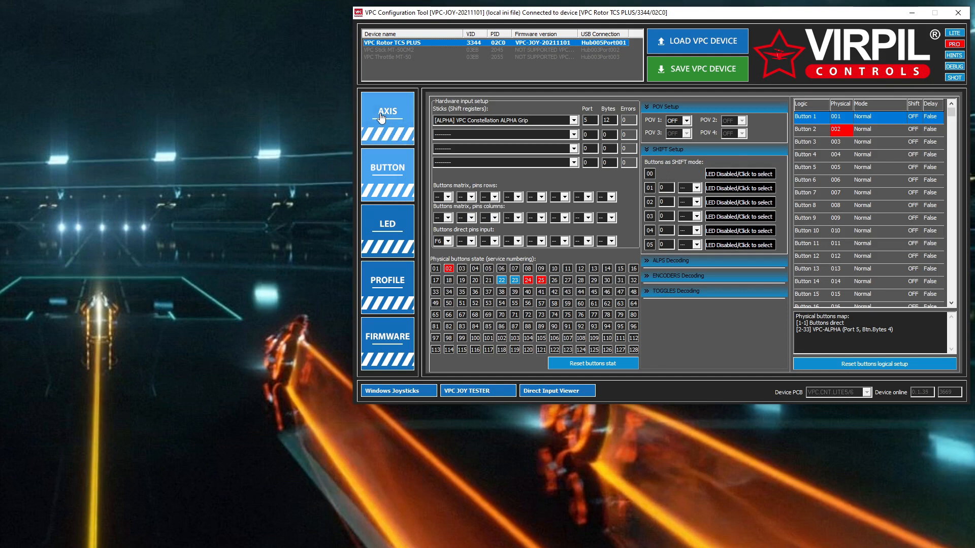
Return to the axis table listing six axes with slot P7 empty.
click(386, 116)
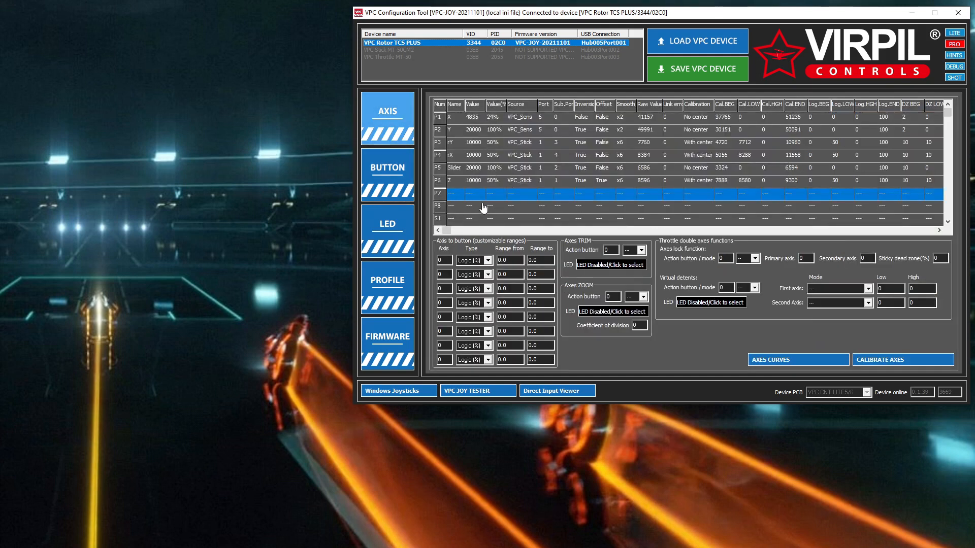
mouse_move(453, 168)
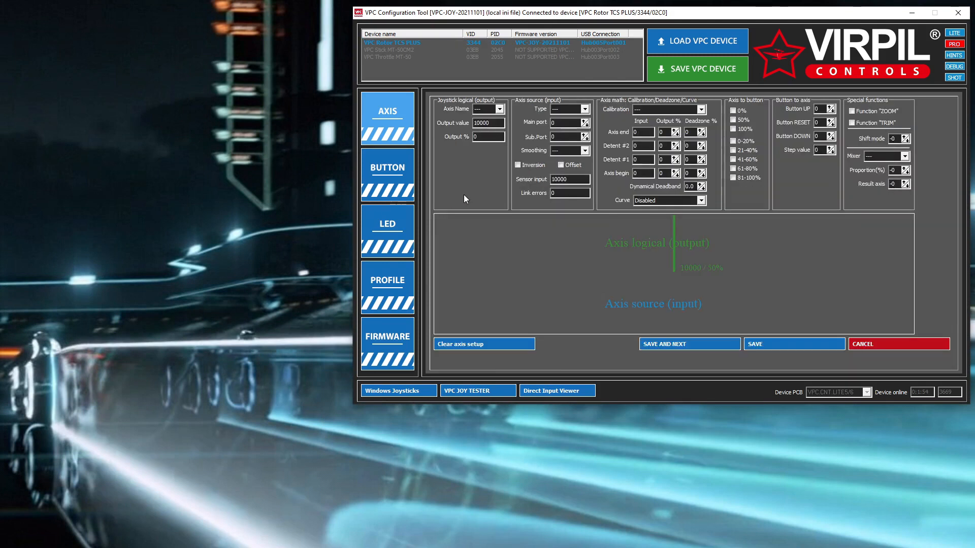
mouse_move(501, 108)
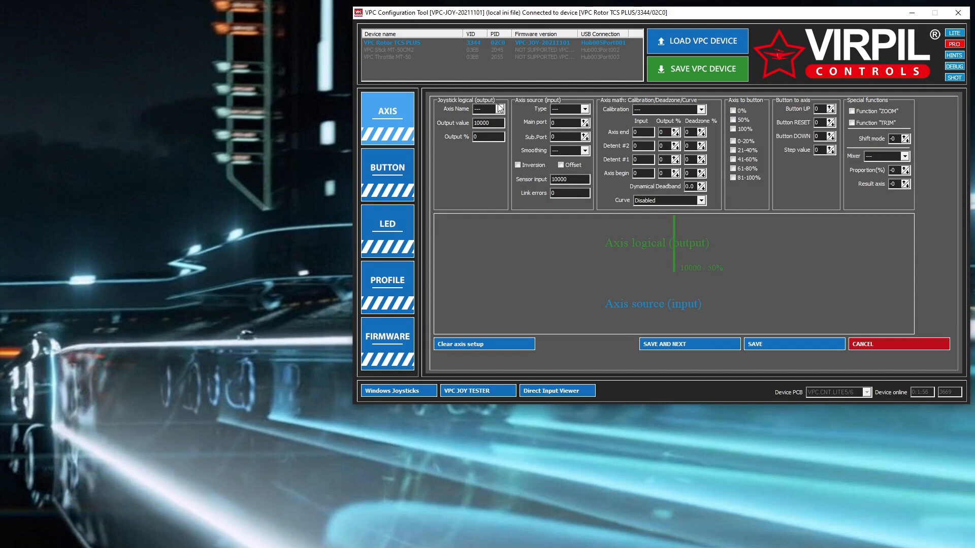
Name the P7 axis rZ and set its source type to Virtual.
click(501, 109)
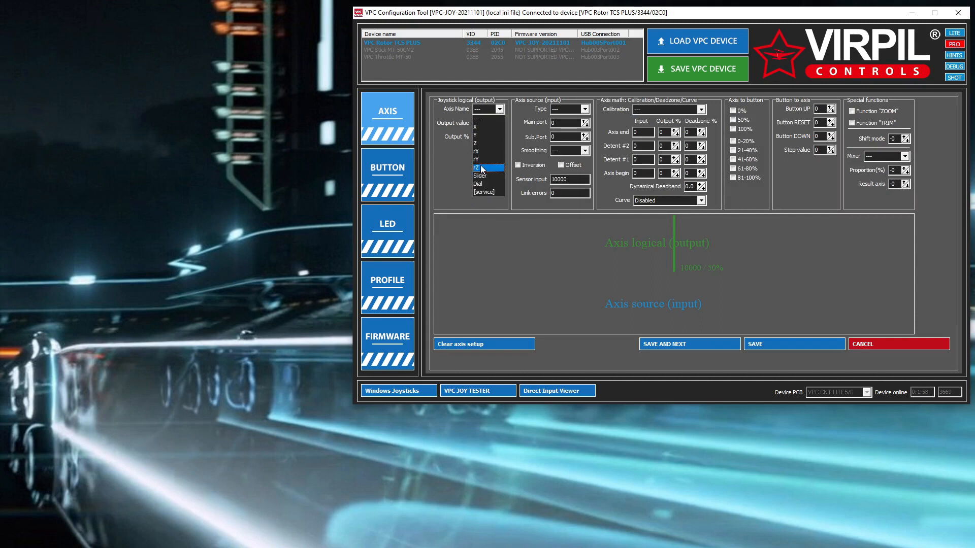
click(481, 168)
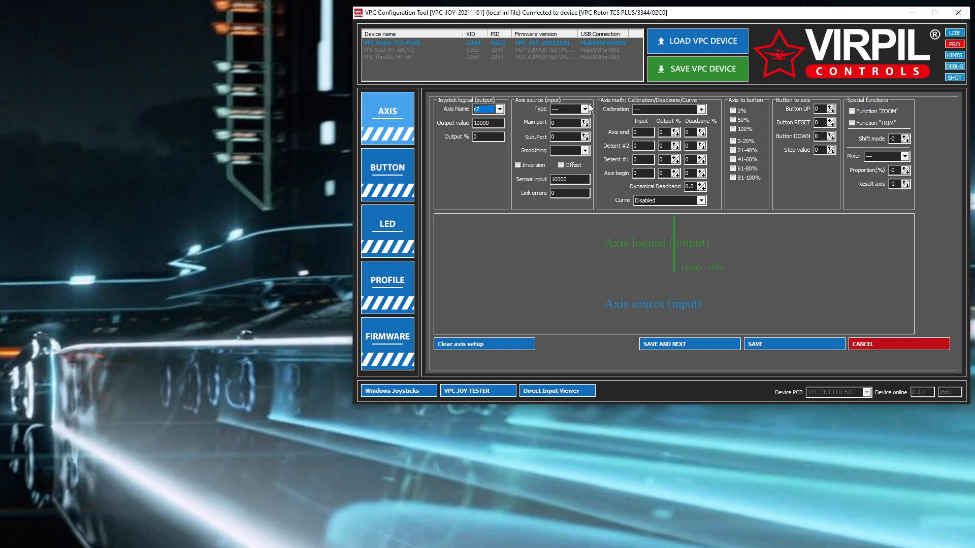
mouse_move(573, 119)
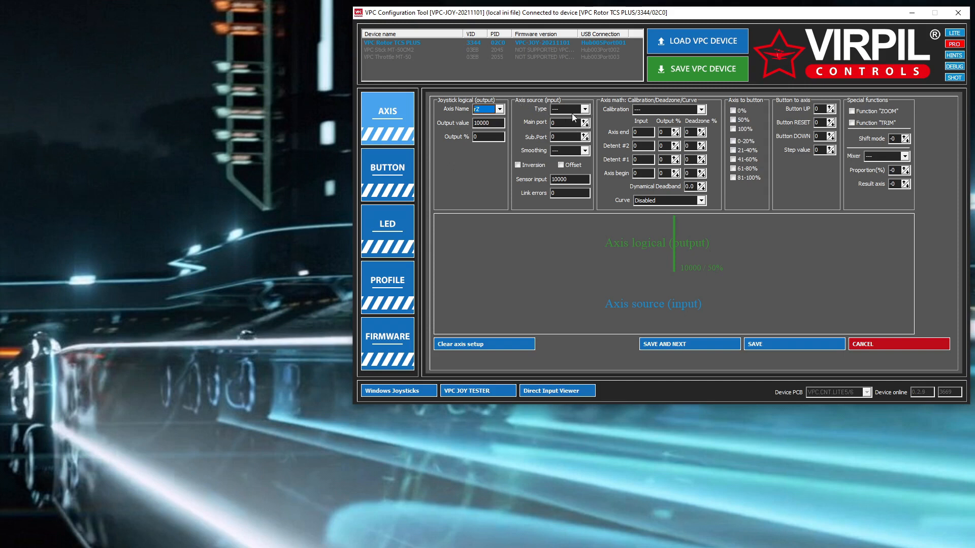
click(584, 109)
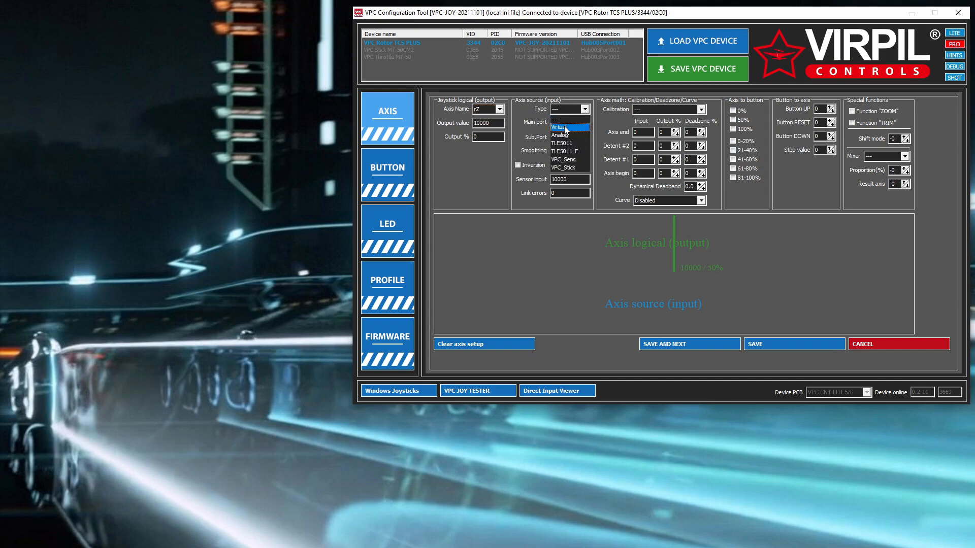
click(560, 127)
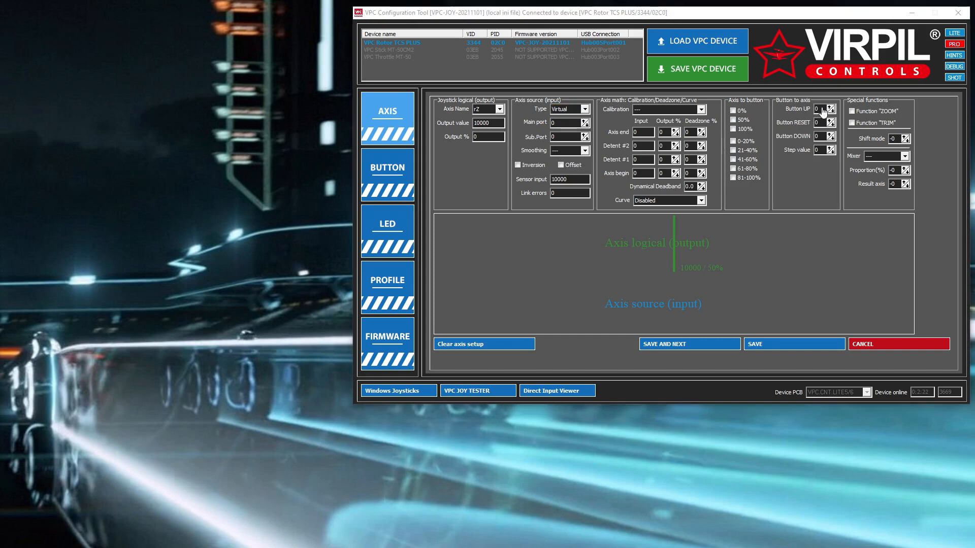
Assign button 24 as up, 25 as down and 23 as reset for rZ.
click(826, 108)
text(24)
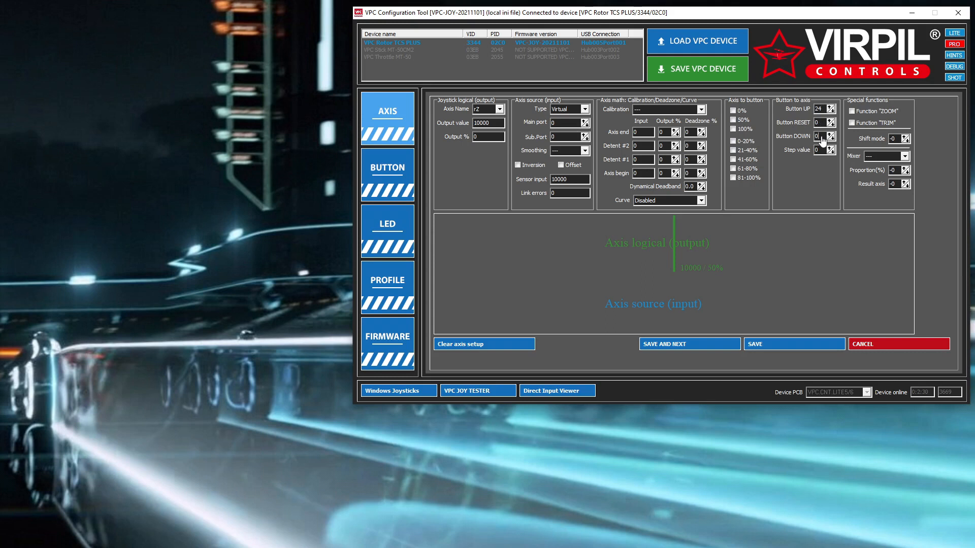
click(822, 134)
text(25)
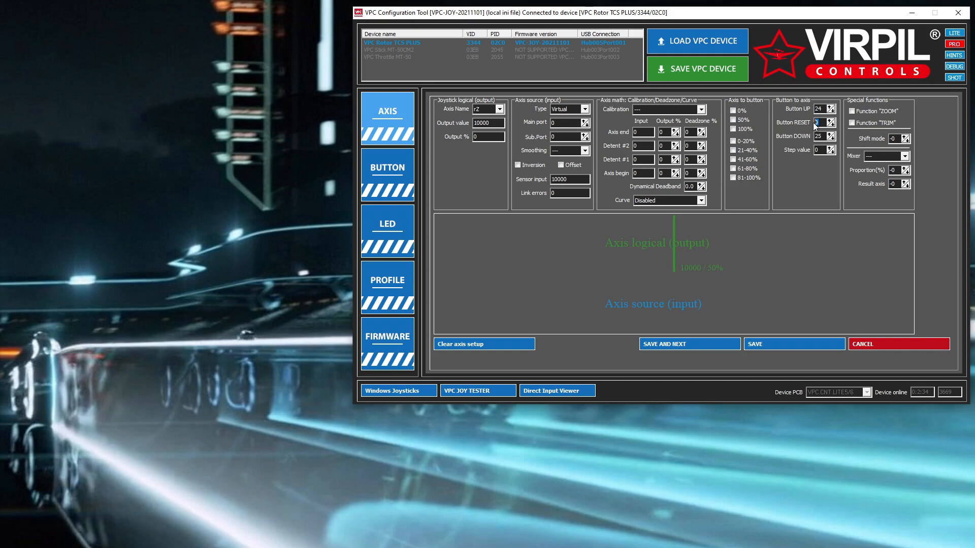
click(828, 122)
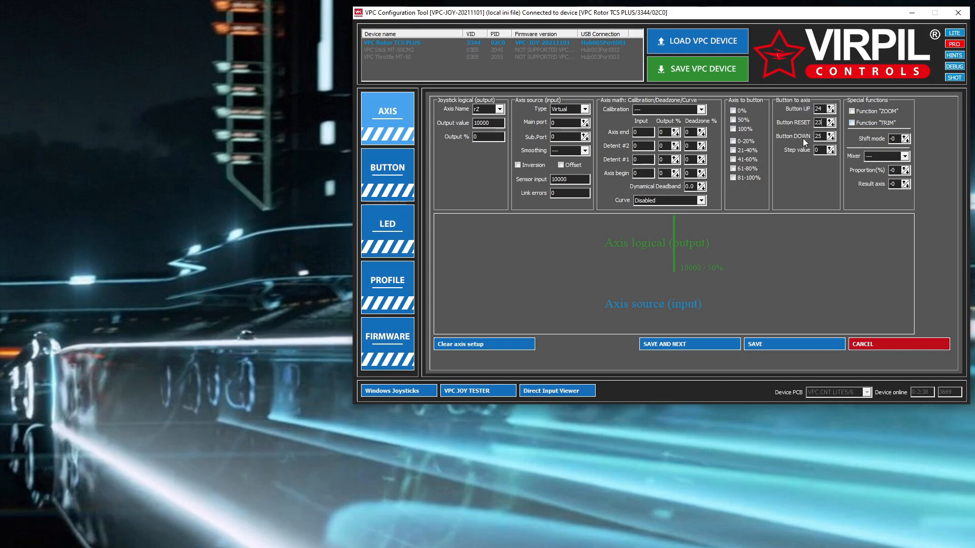
mouse_move(803, 122)
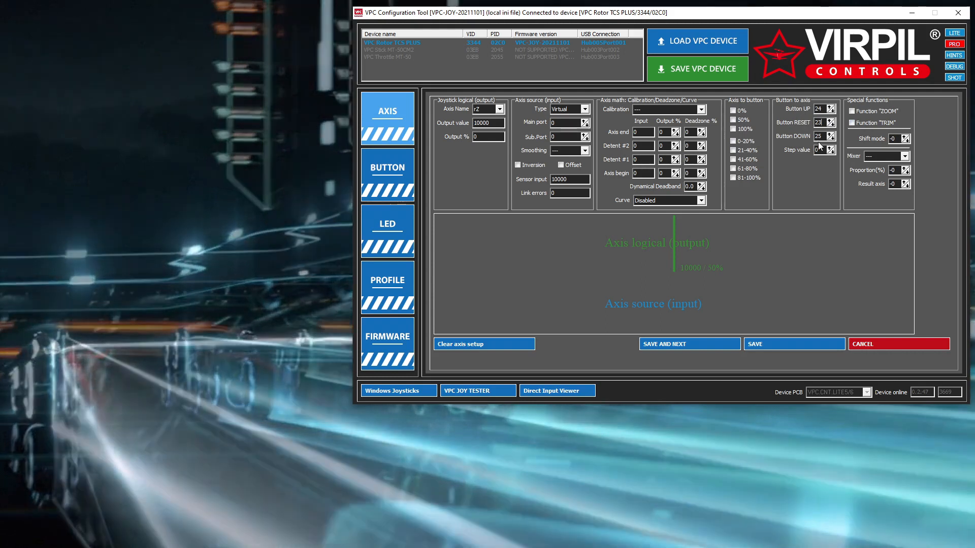
mouse_move(824, 155)
text(150)
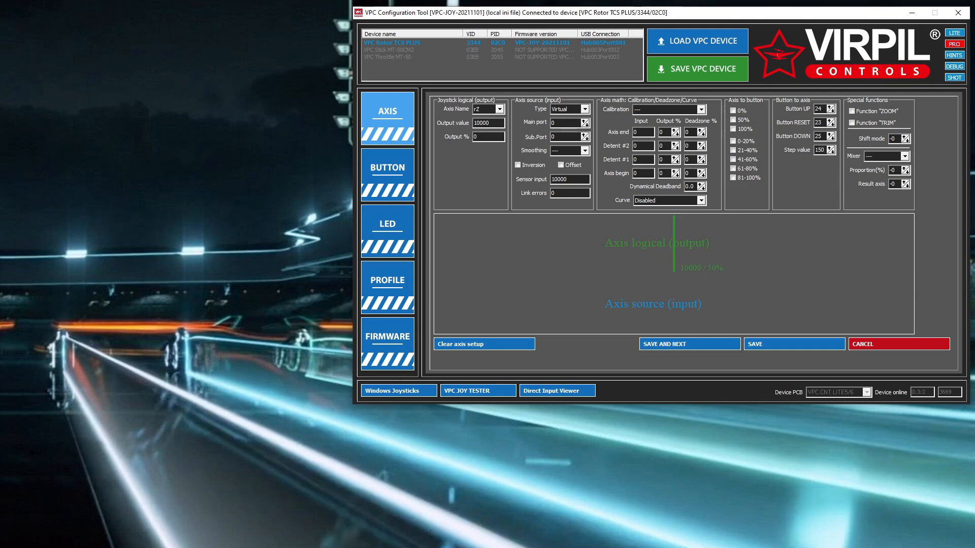
mouse_move(833, 184)
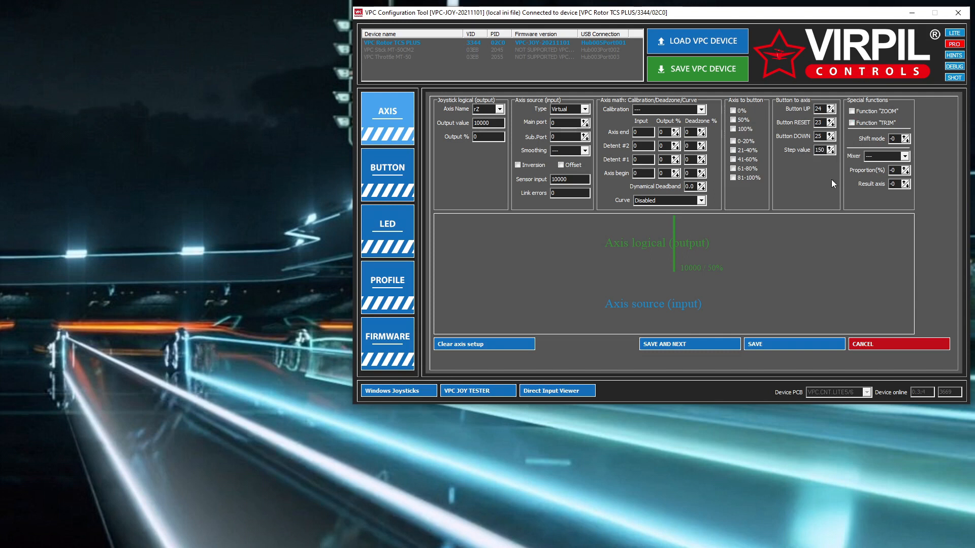
mouse_move(828, 186)
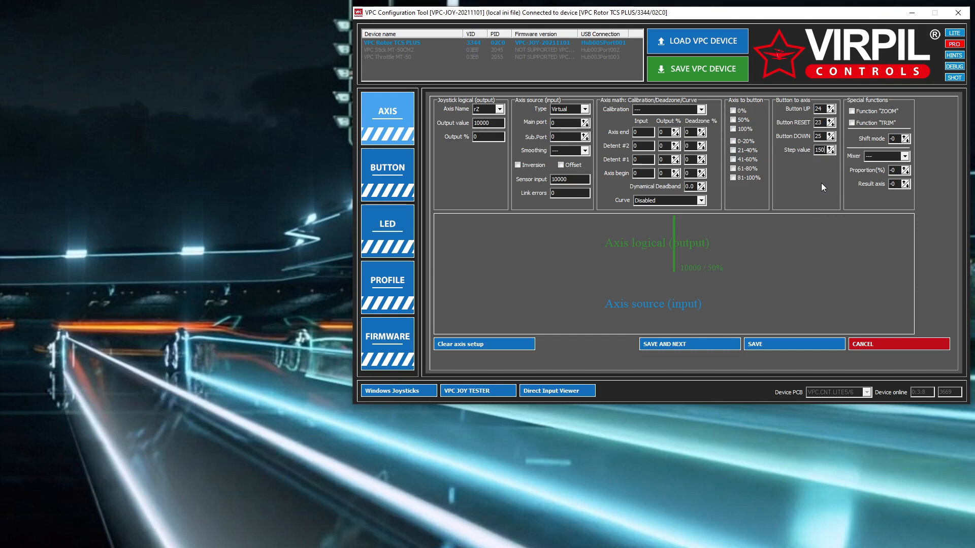
mouse_move(778, 327)
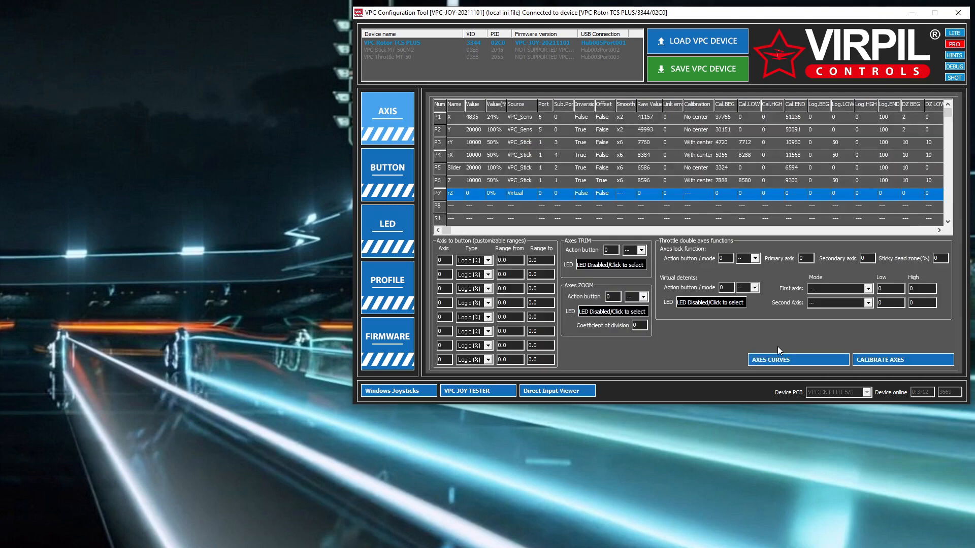
mouse_move(684, 64)
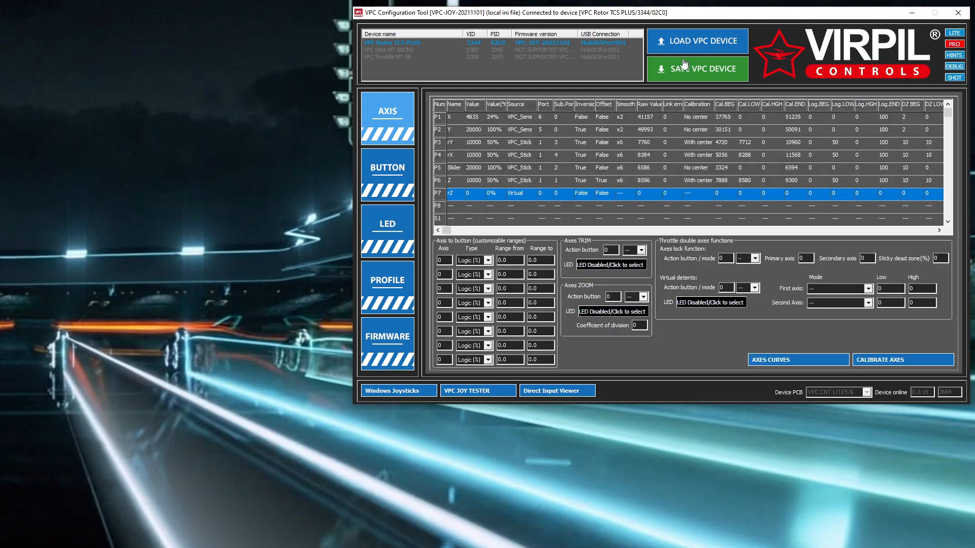
mouse_move(526, 55)
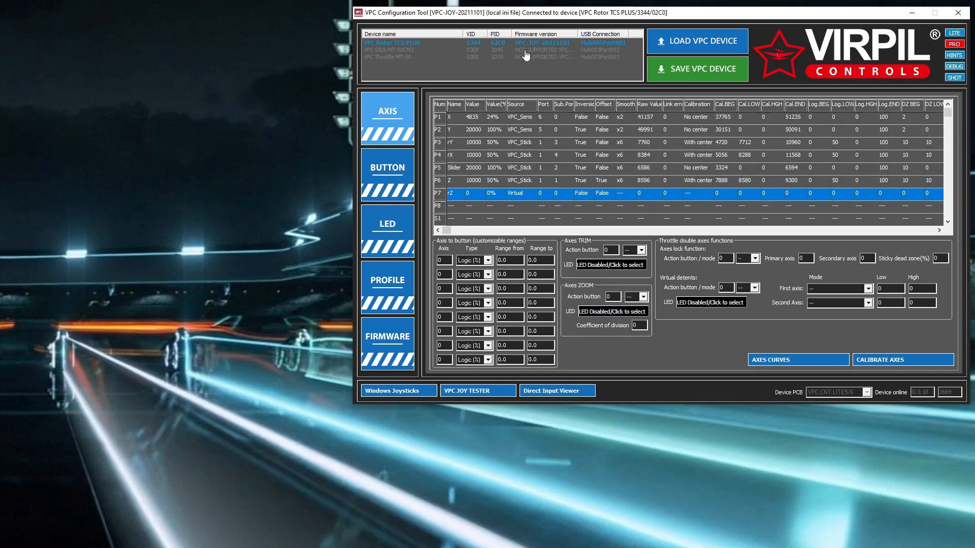
mouse_move(543, 48)
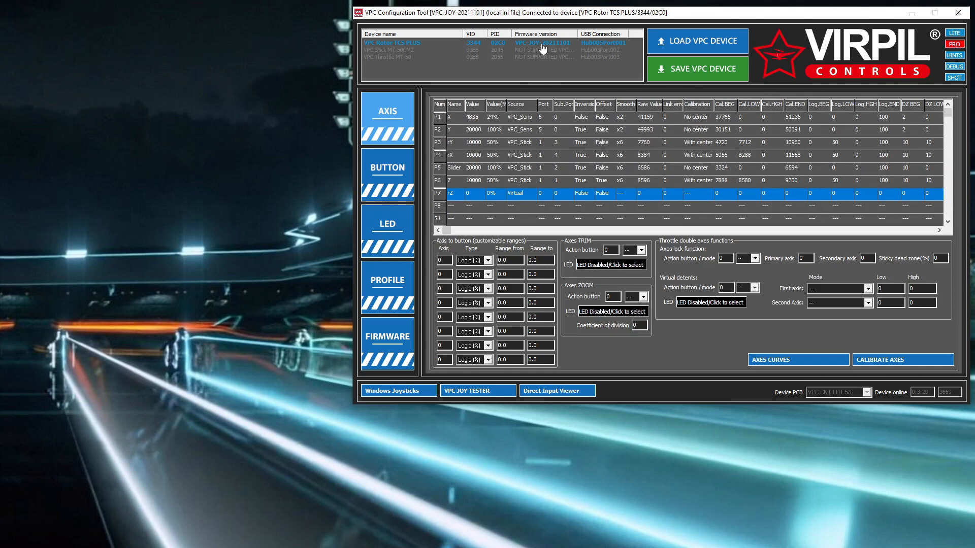
mouse_move(481, 136)
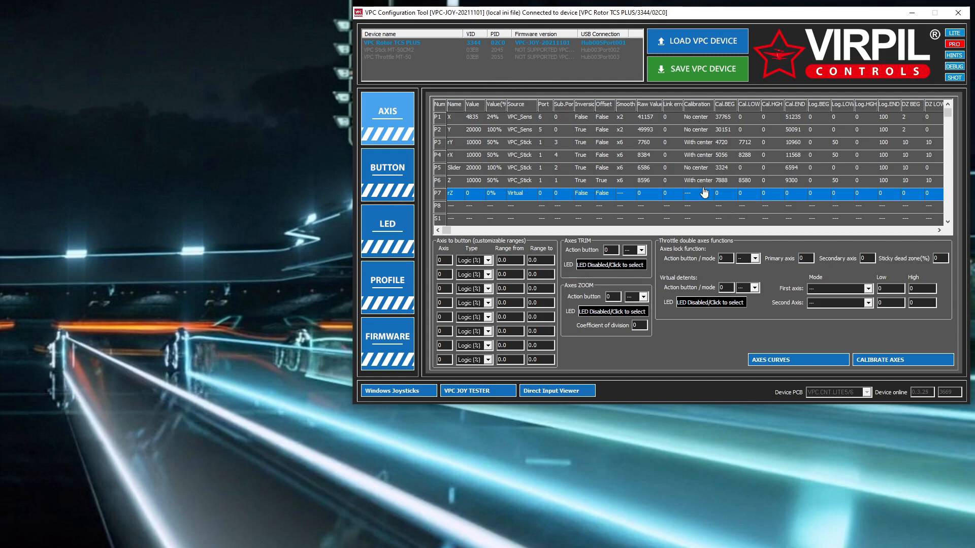
Save the virtual rZ axis in slot P7 and write the configuration to the device.
click(697, 69)
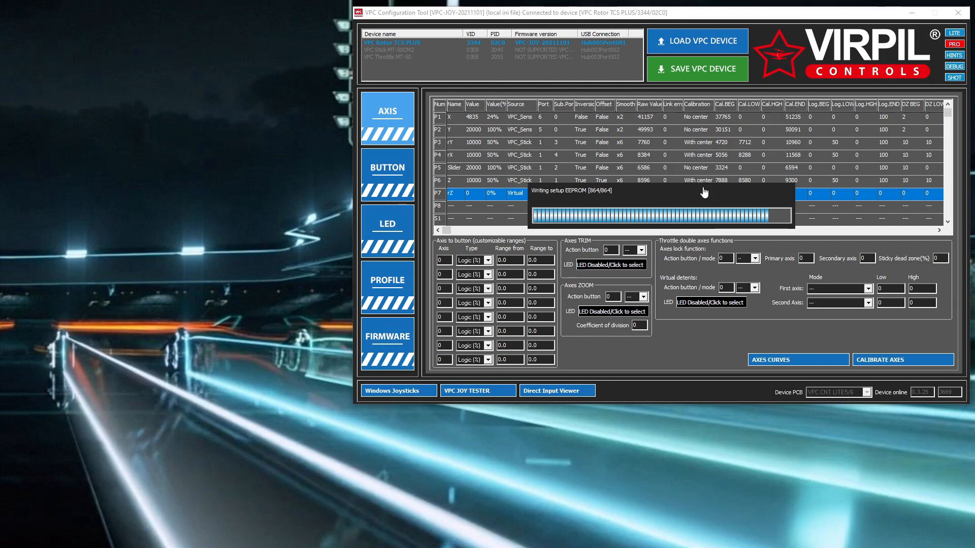
click(697, 69)
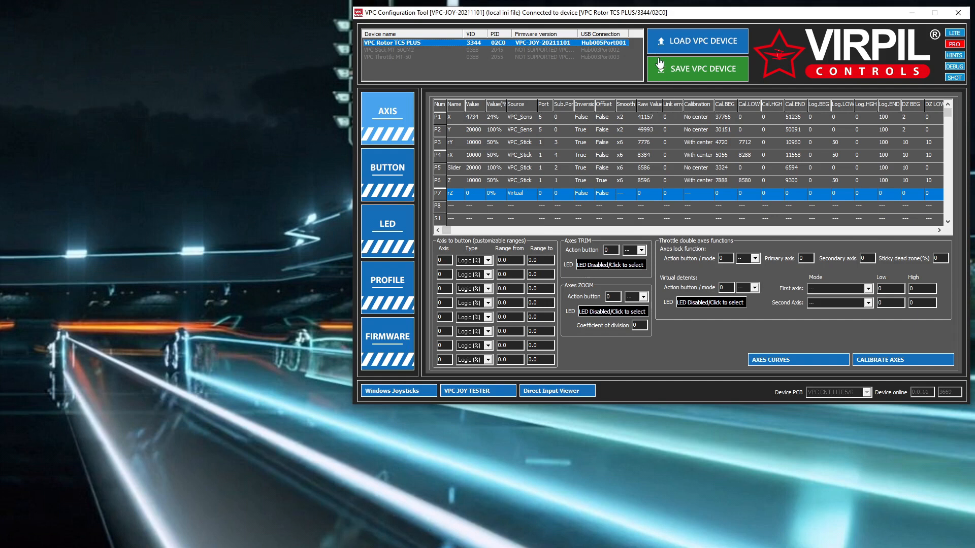
mouse_move(476, 204)
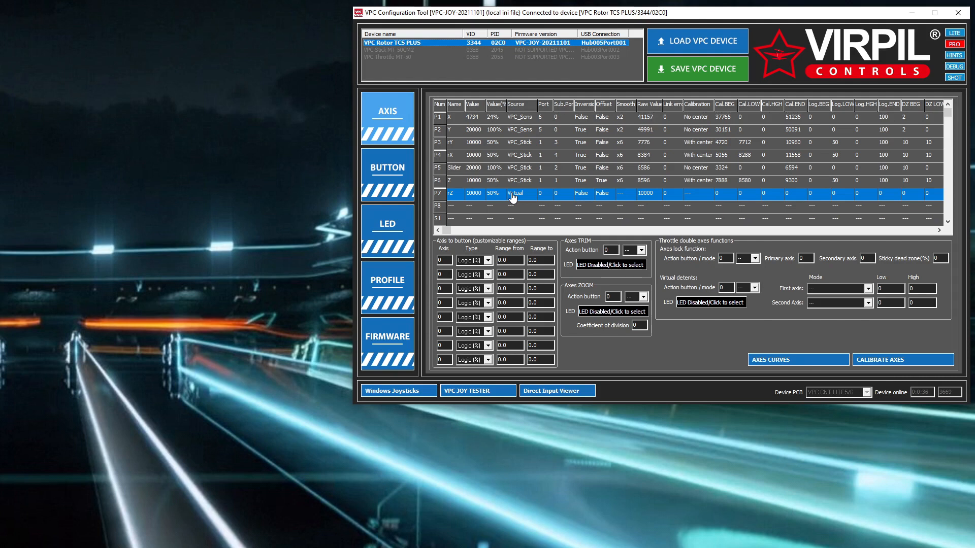
mouse_move(705, 373)
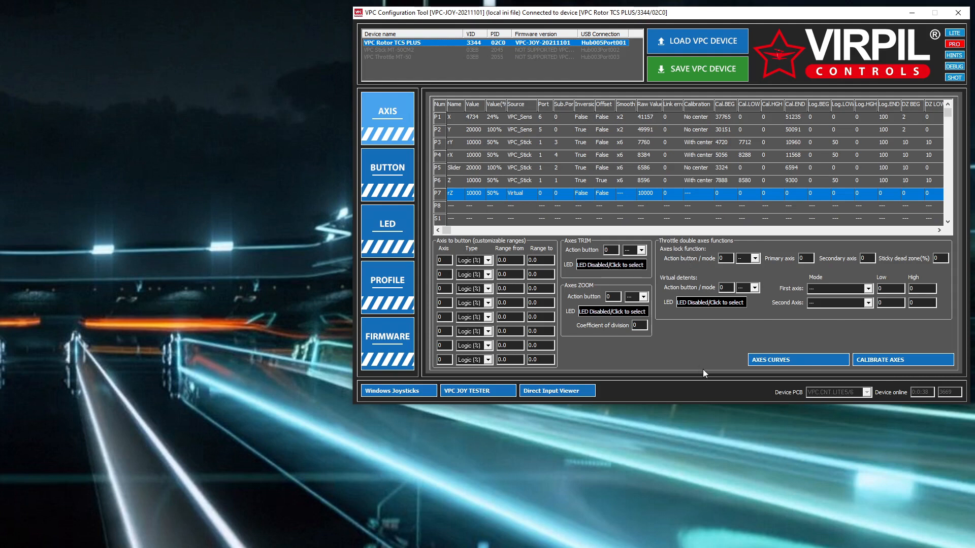
mouse_move(288, 397)
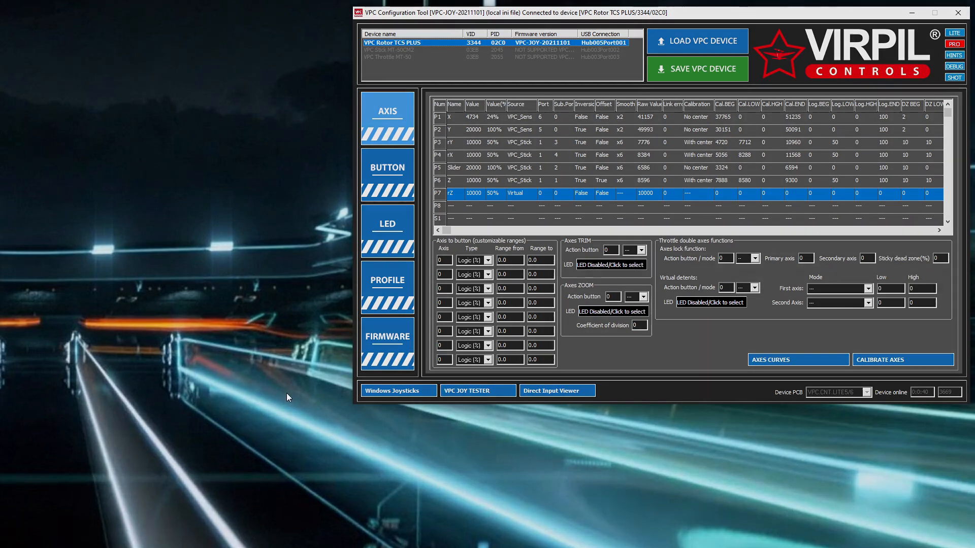